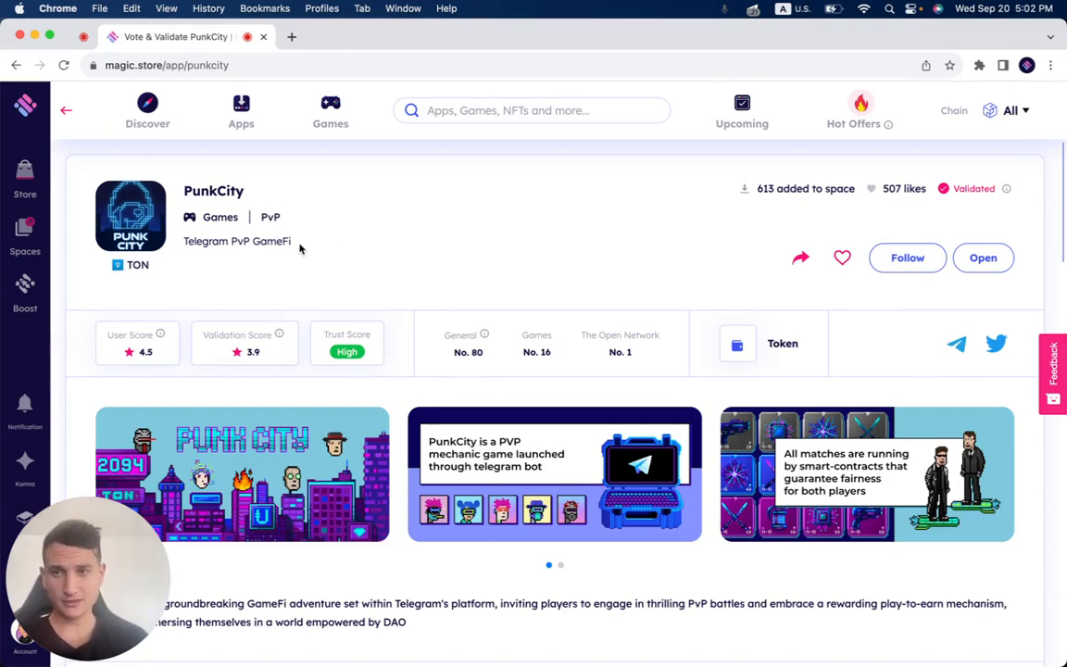
Scroll the PunkCity page past its score cards, banners, description and tags.
scroll("down", 3)
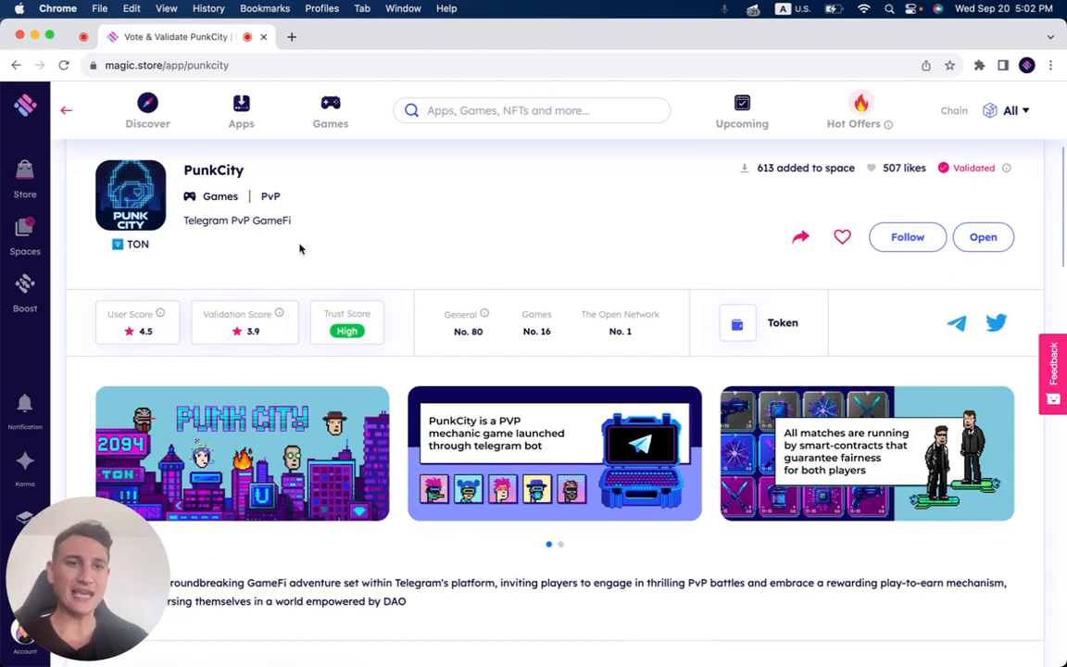
scroll("down", 3)
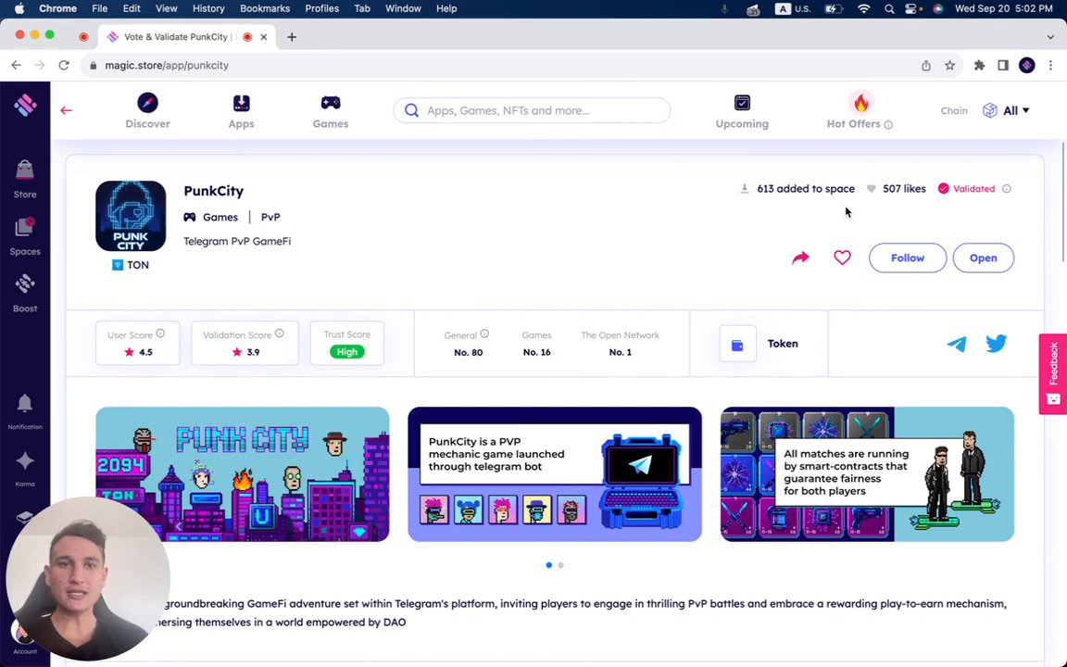
mouse_move(878, 205)
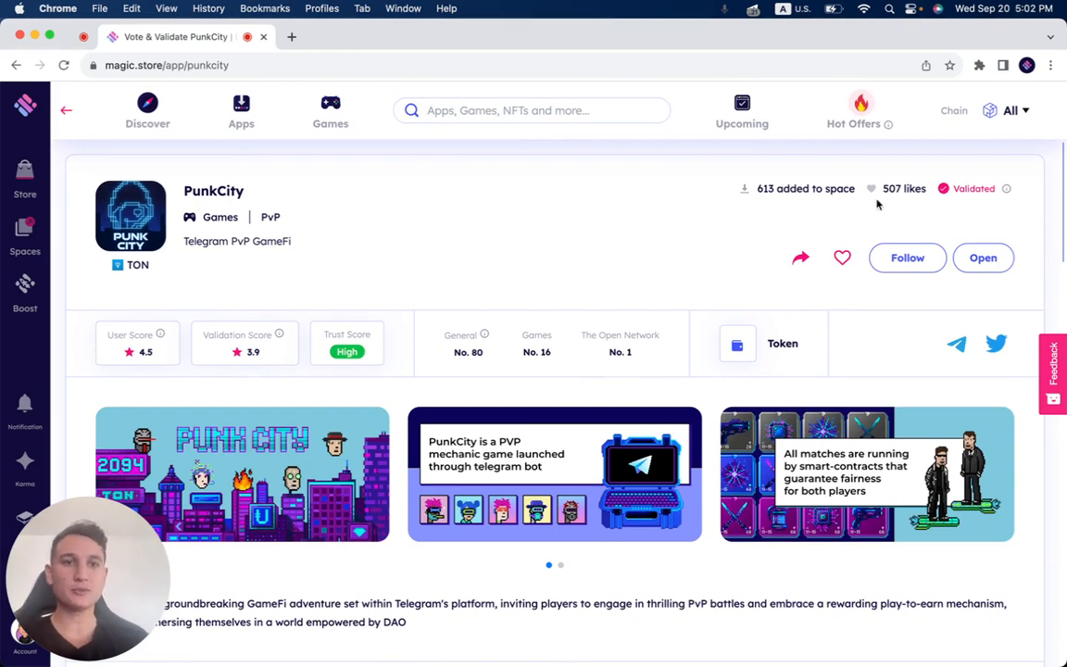
scroll("down", 3)
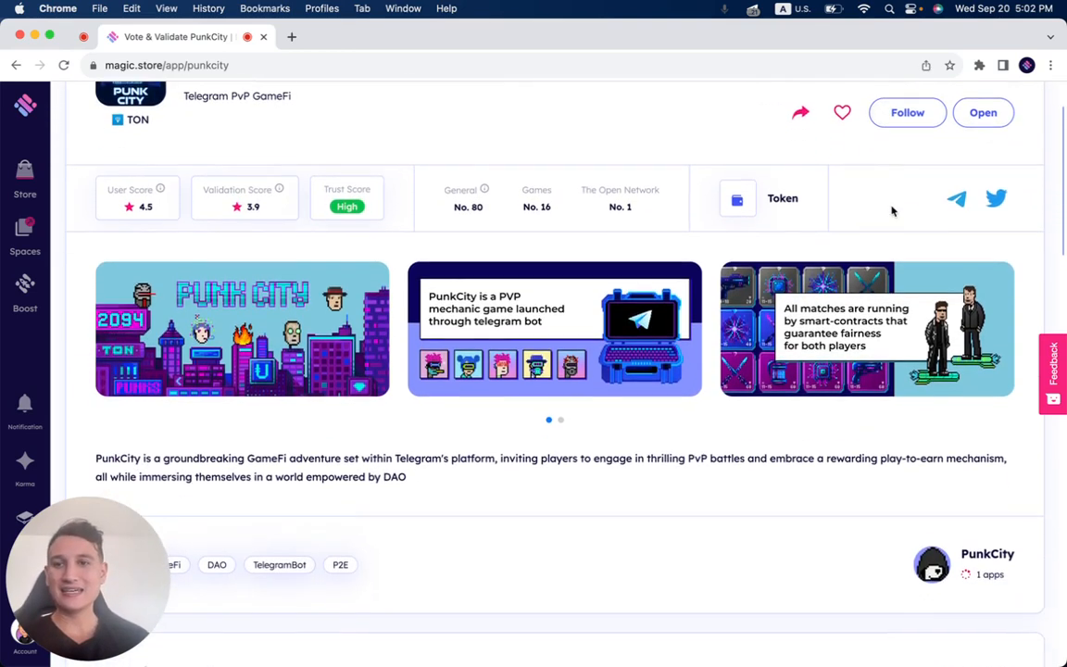
scroll("down", 3)
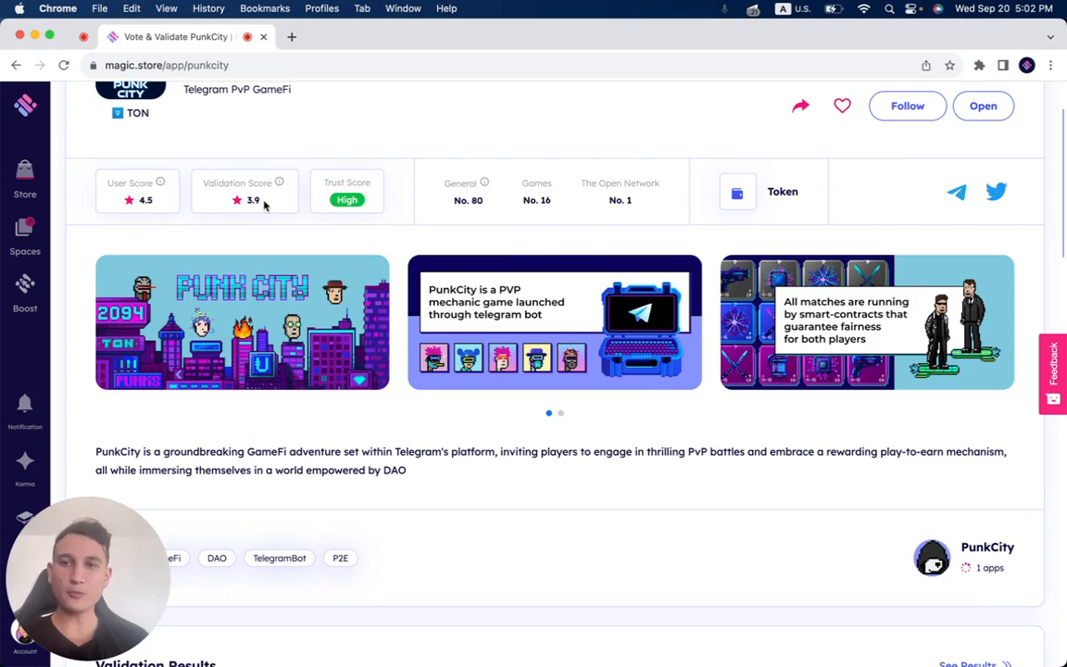
mouse_move(500, 250)
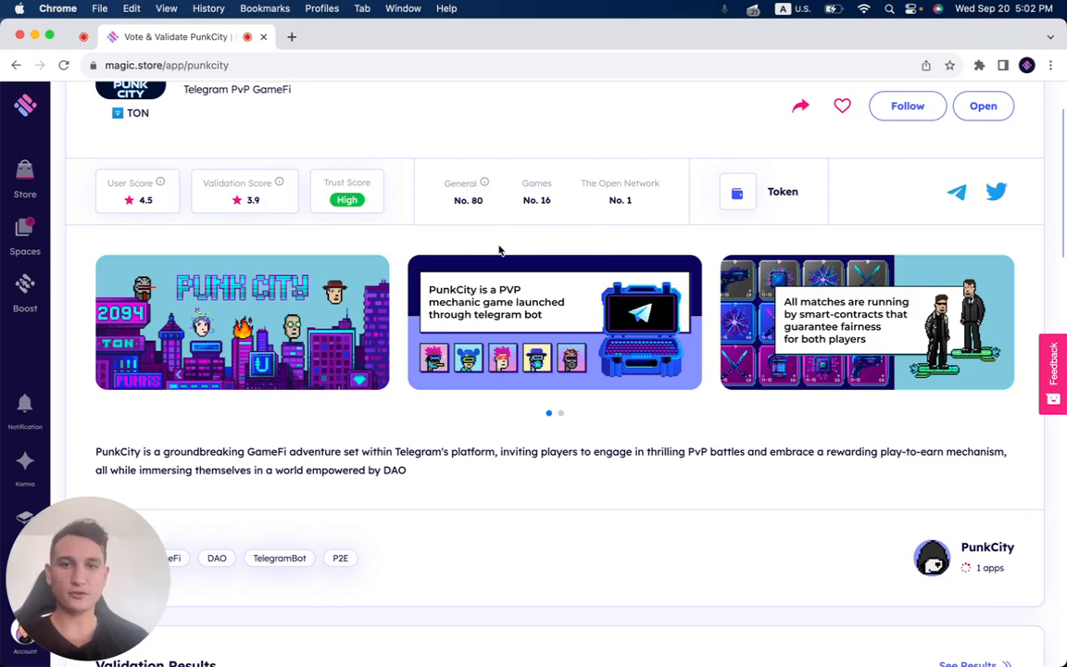
mouse_move(641, 206)
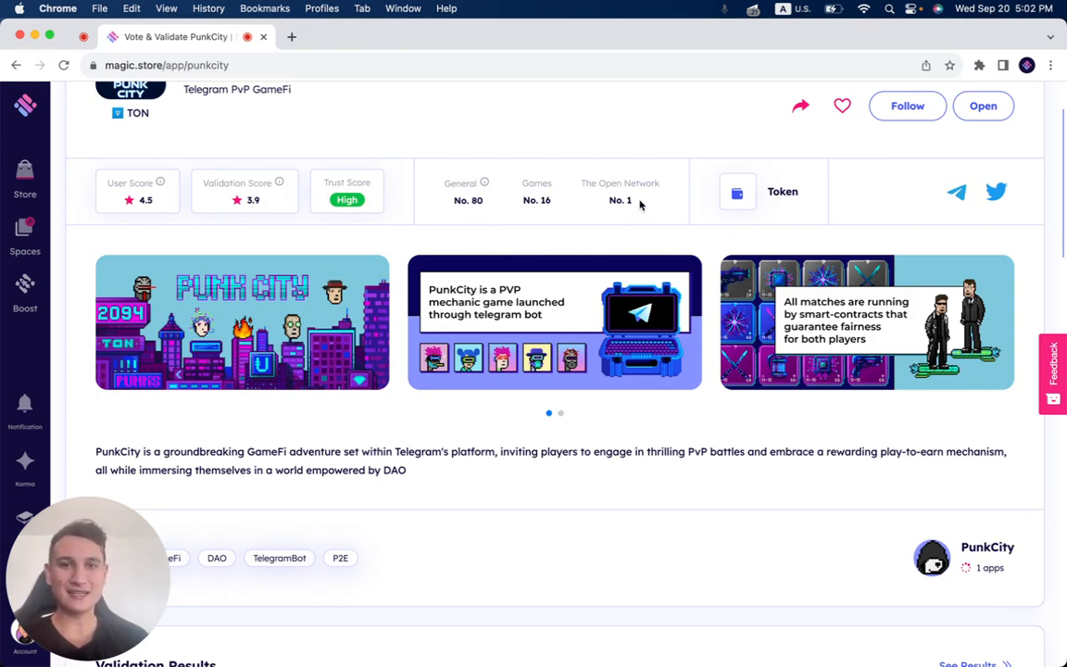
scroll("down", 3)
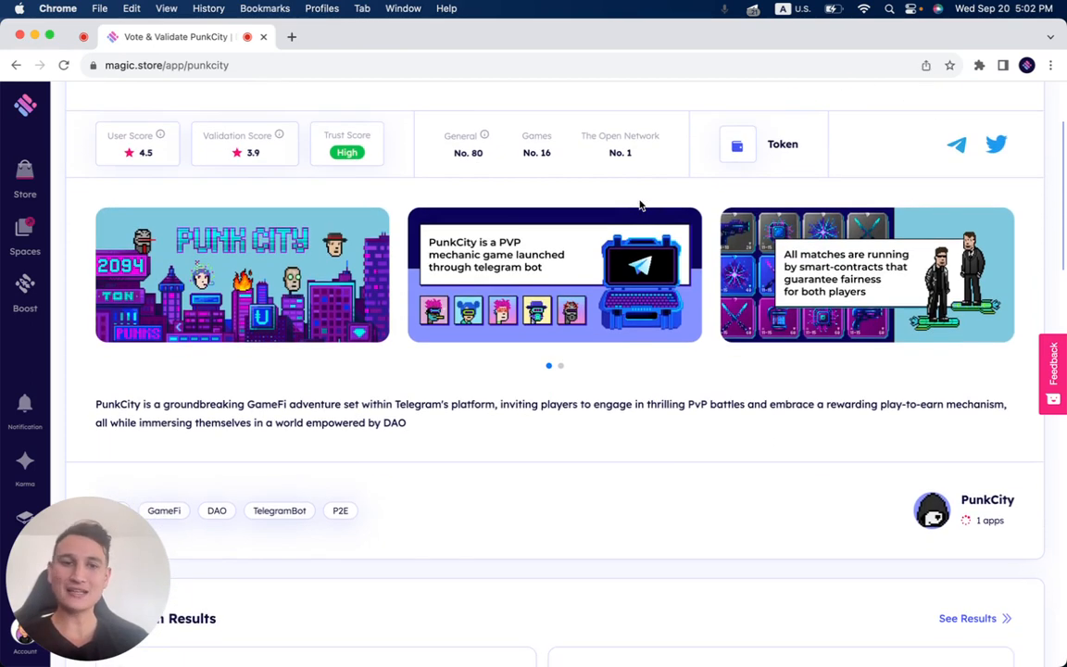
scroll("down", 3)
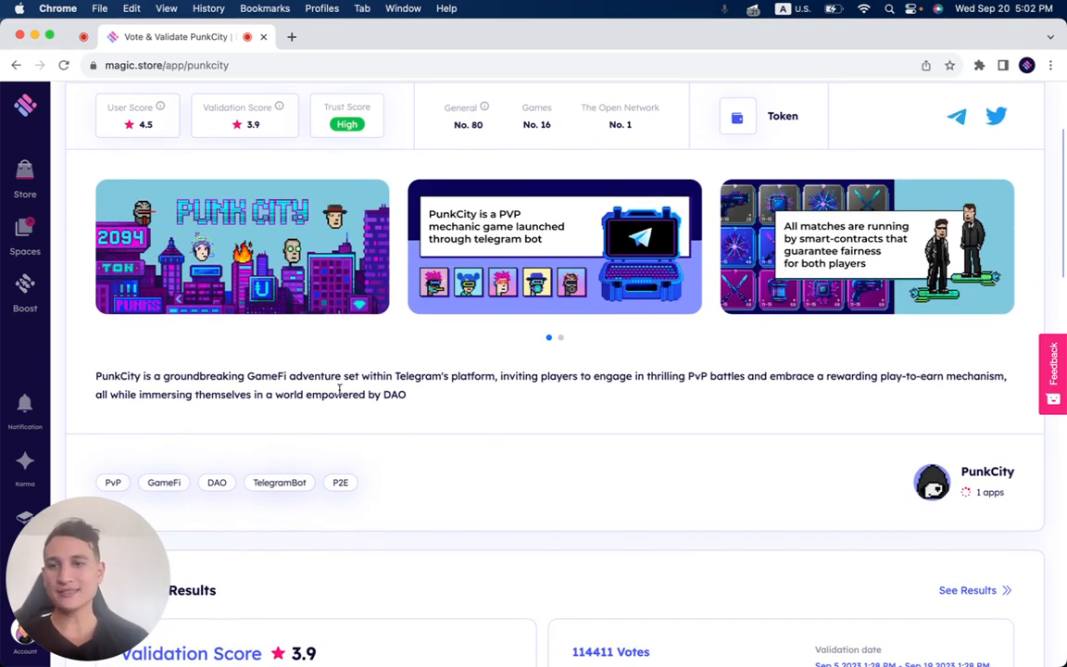
Scroll to Validation Results showing 3.9 score, 78% Yes and 114,411 votes.
scroll("down", 3)
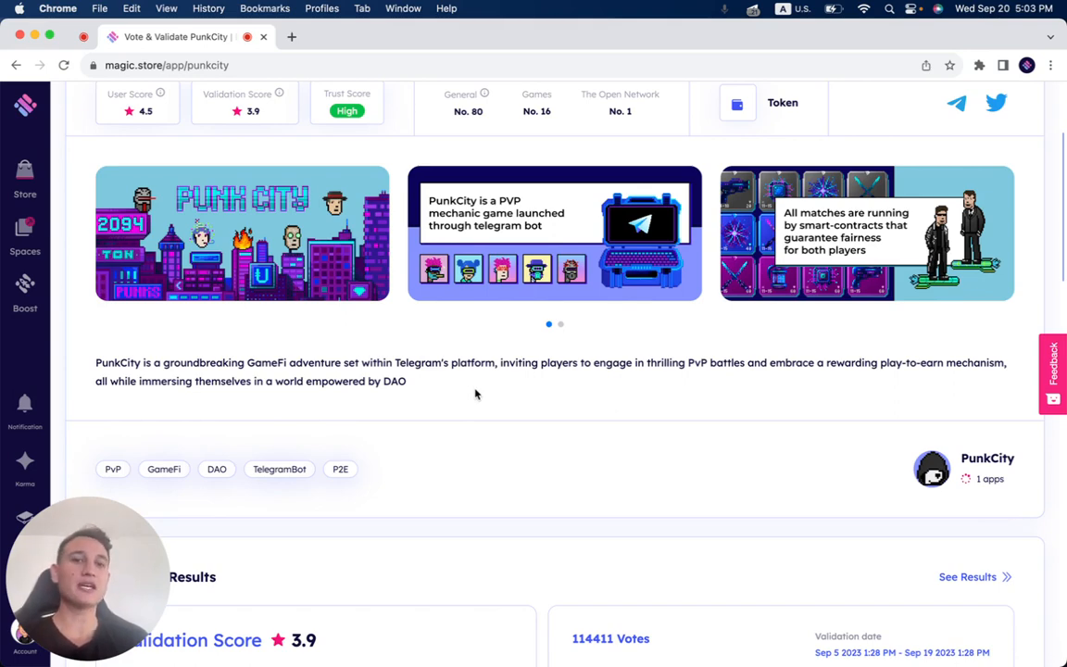
mouse_move(472, 383)
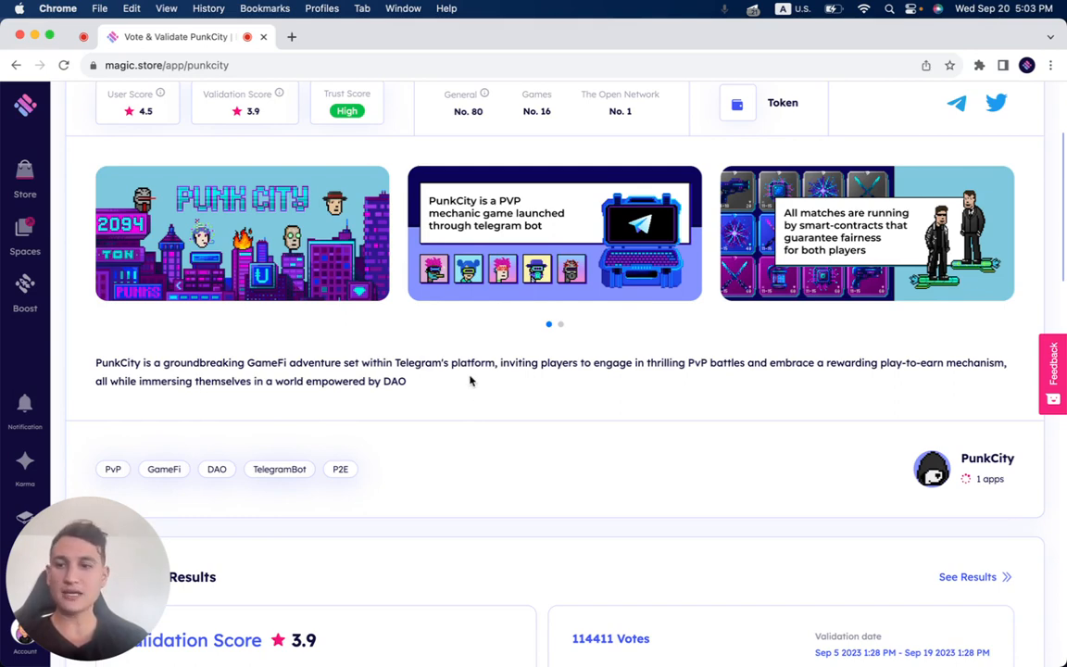
mouse_move(428, 382)
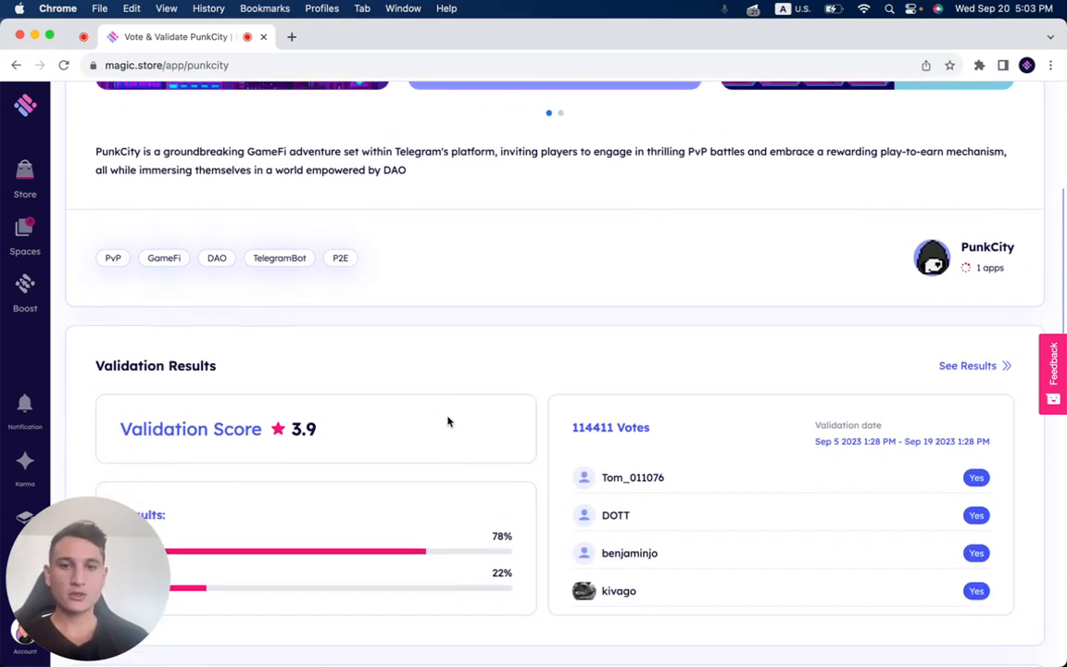
scroll("down", 3)
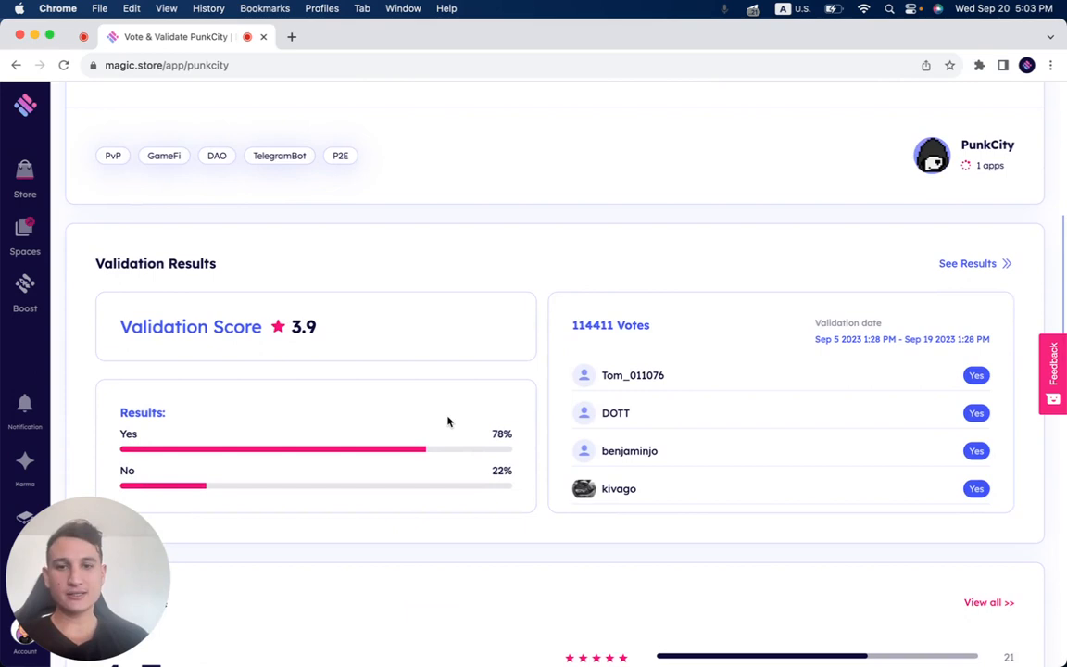
scroll("down", 3)
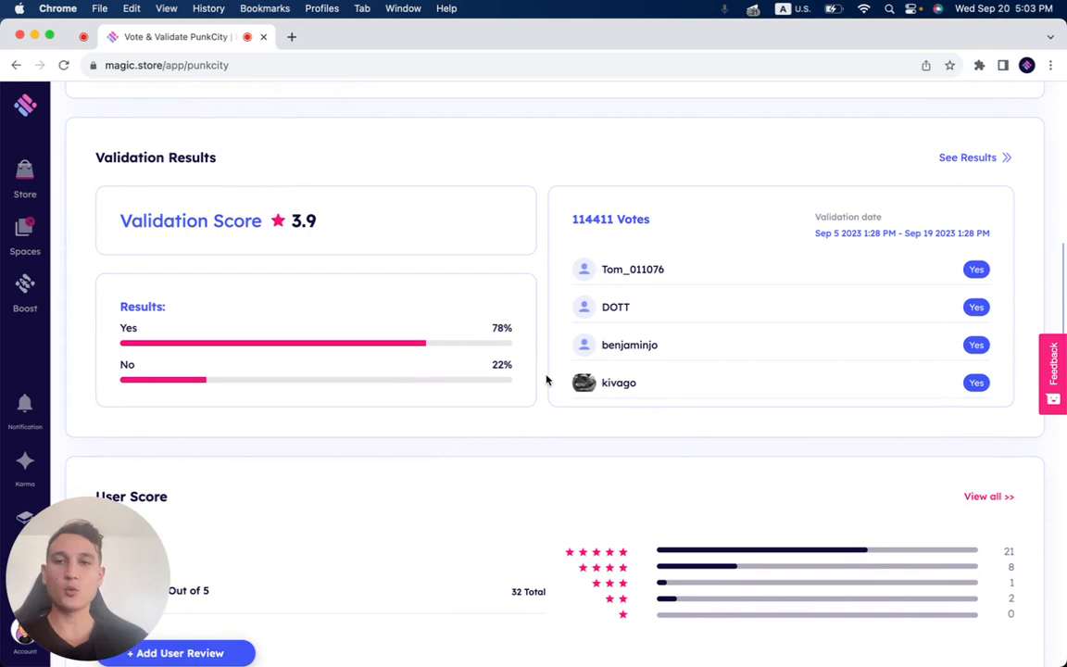
Scroll down to PunkCity's 4.5 User Score breakdown.
scroll("down", 3)
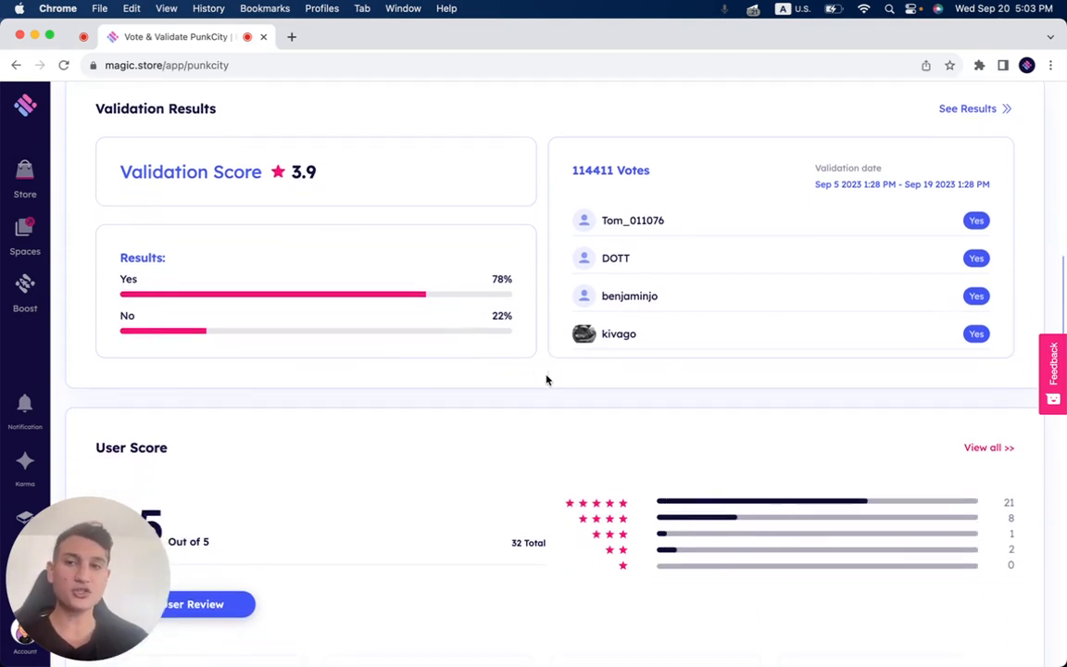
scroll("down", 3)
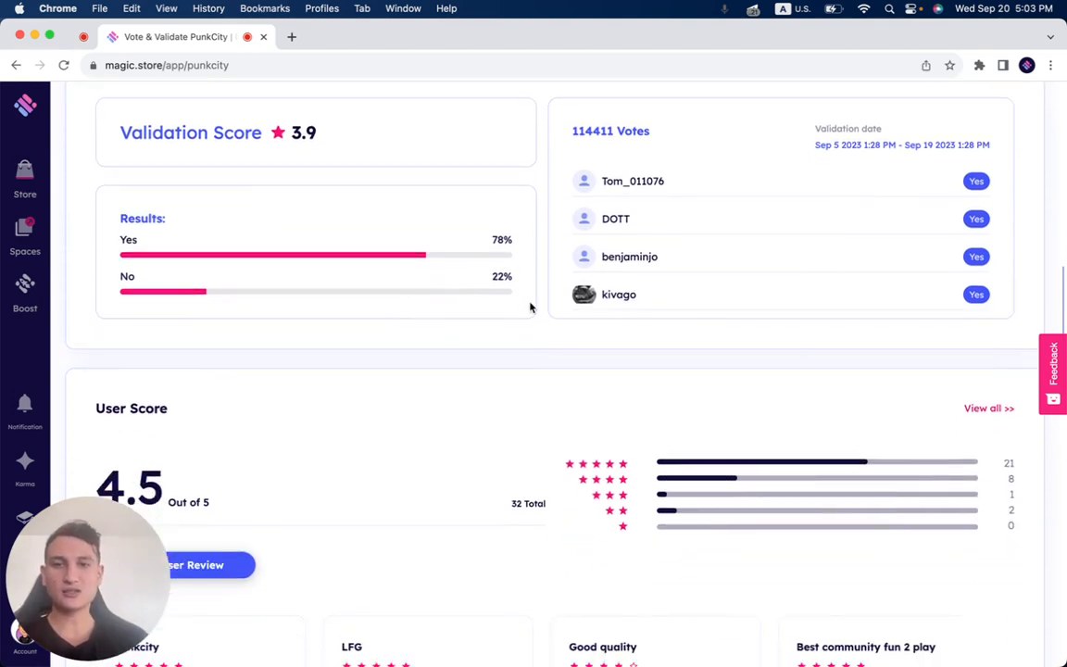
scroll("down", 3)
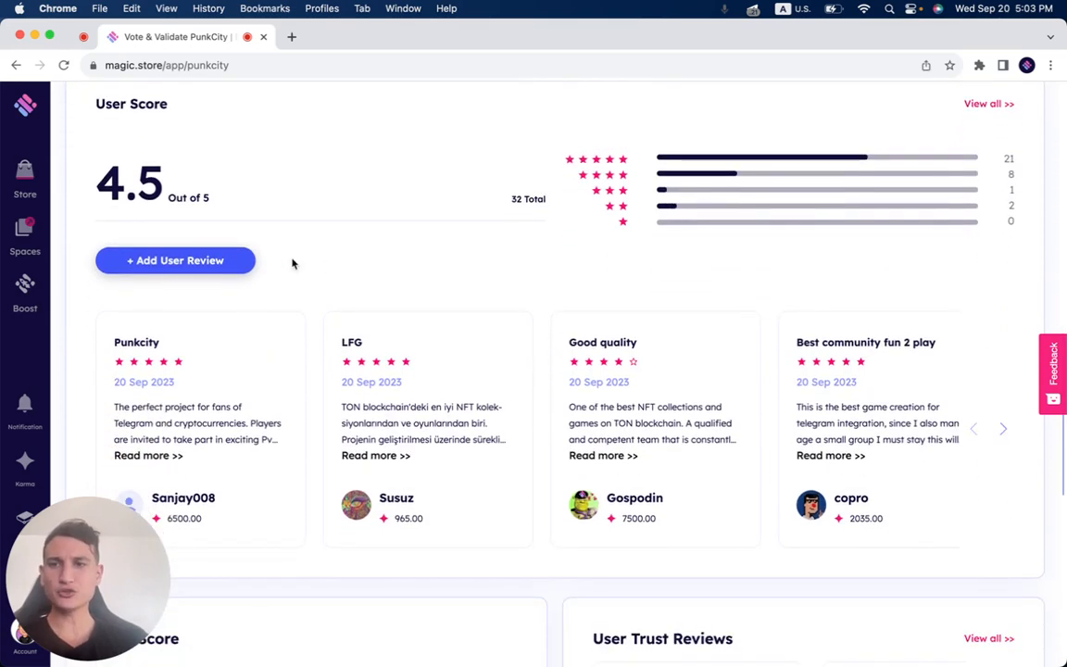
scroll("down", 3)
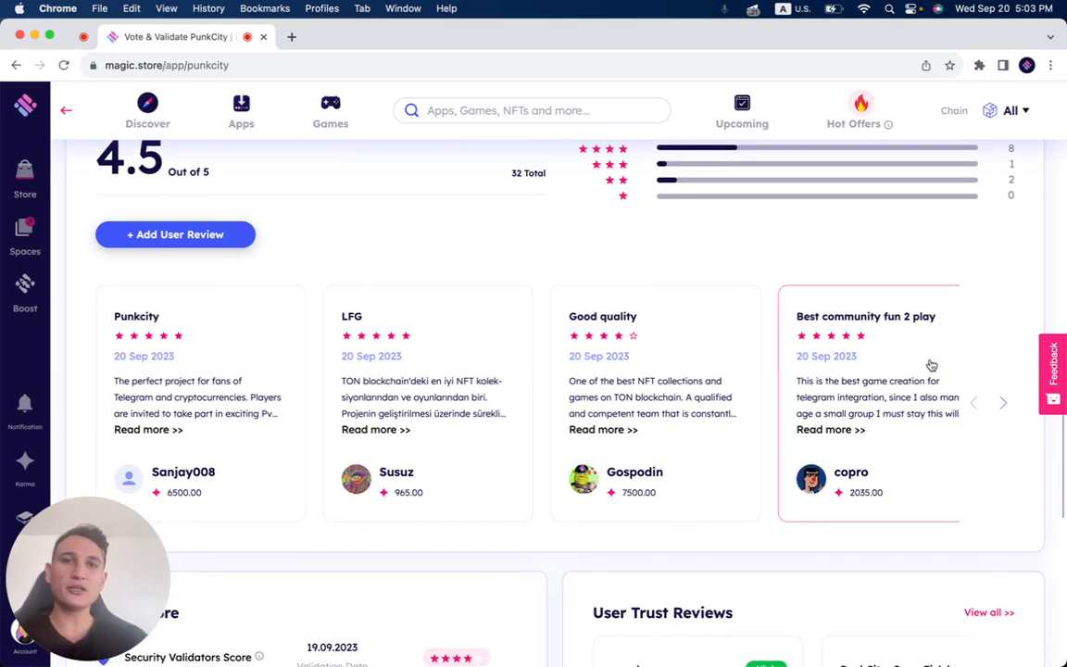
Advance the user review carousel to show the next review.
scroll("down", 3)
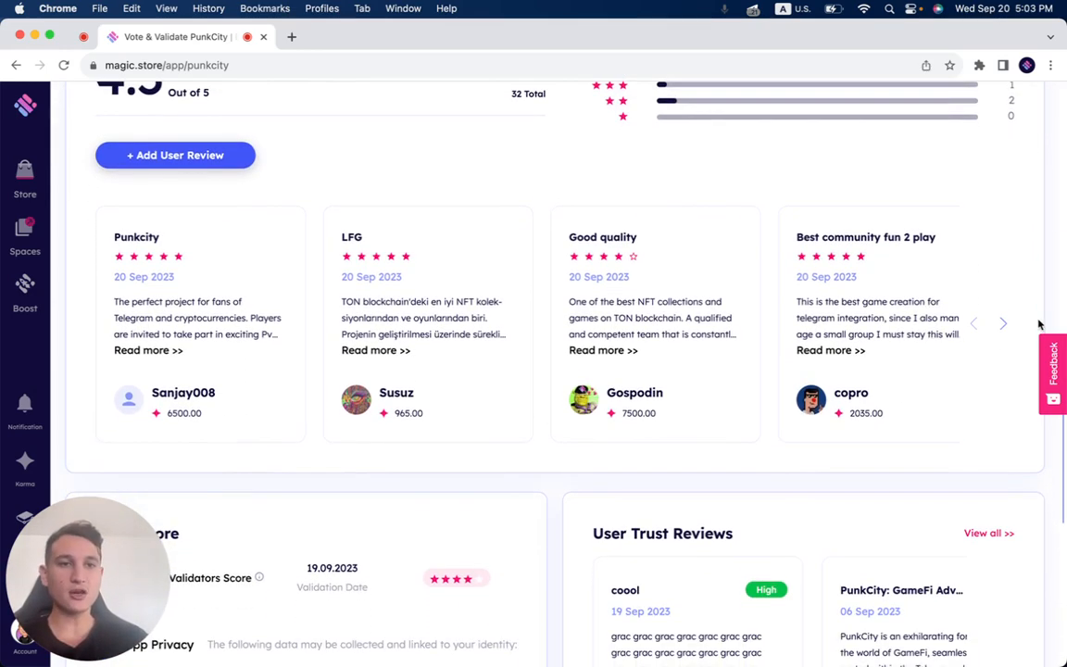
left_click(1003, 324)
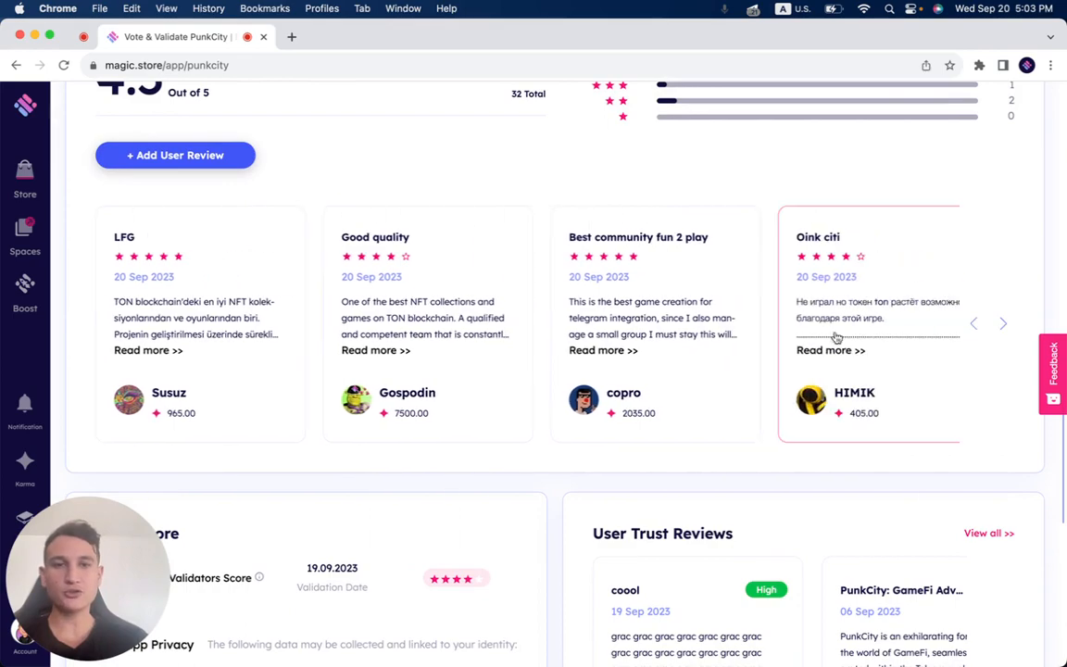
scroll("down", 3)
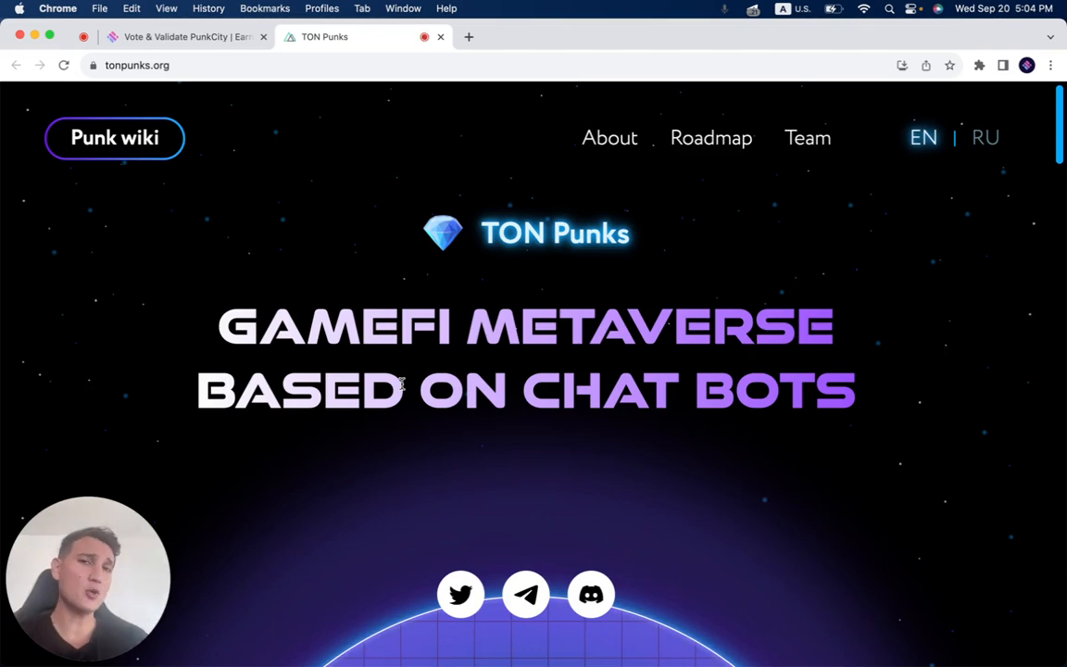
scroll("down", 3)
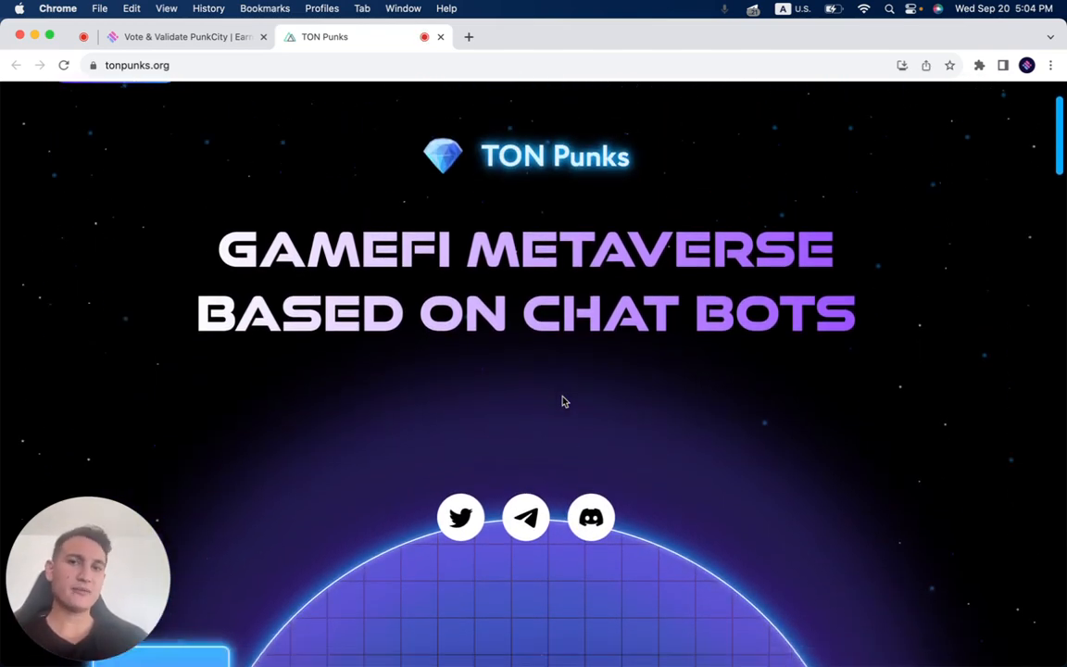
scroll("down", 3)
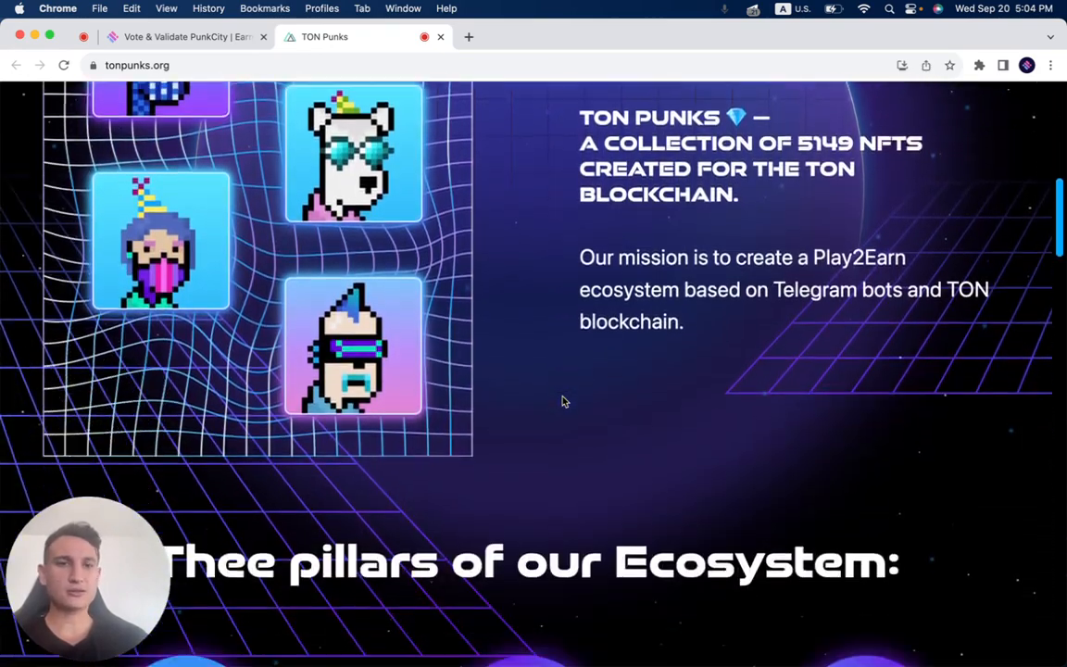
scroll("down", 3)
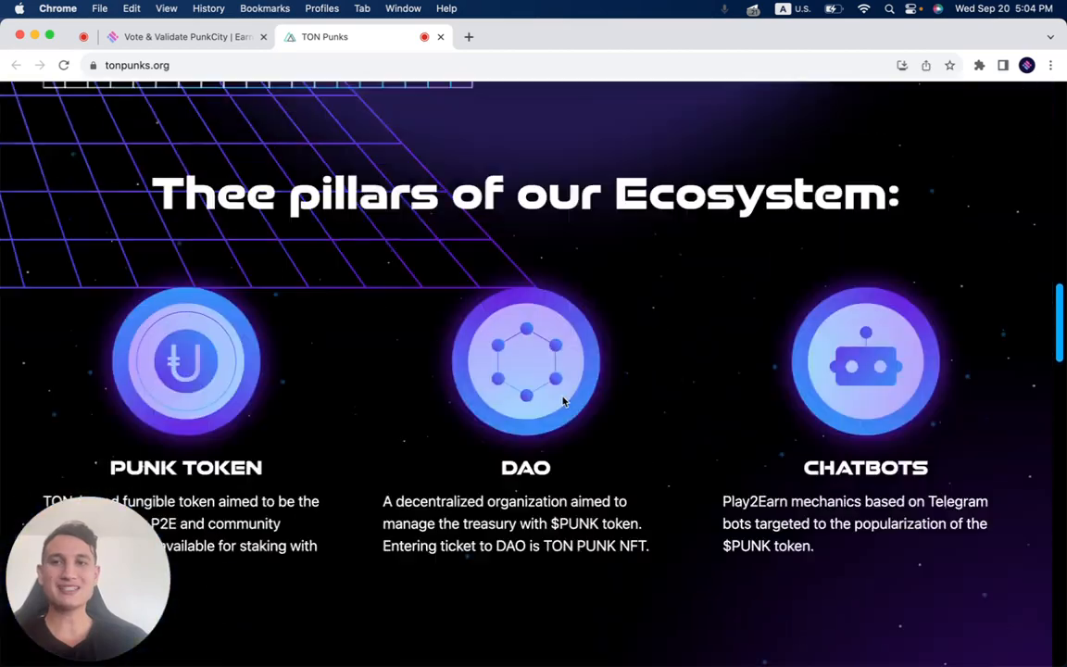
scroll("up", 3)
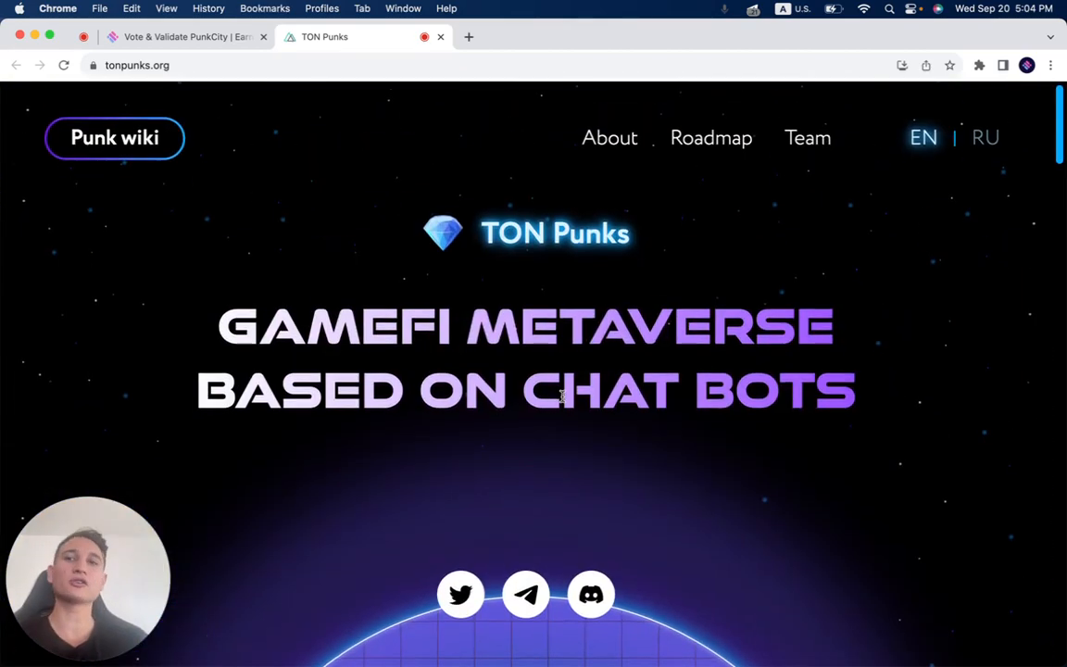
mouse_move(405, 250)
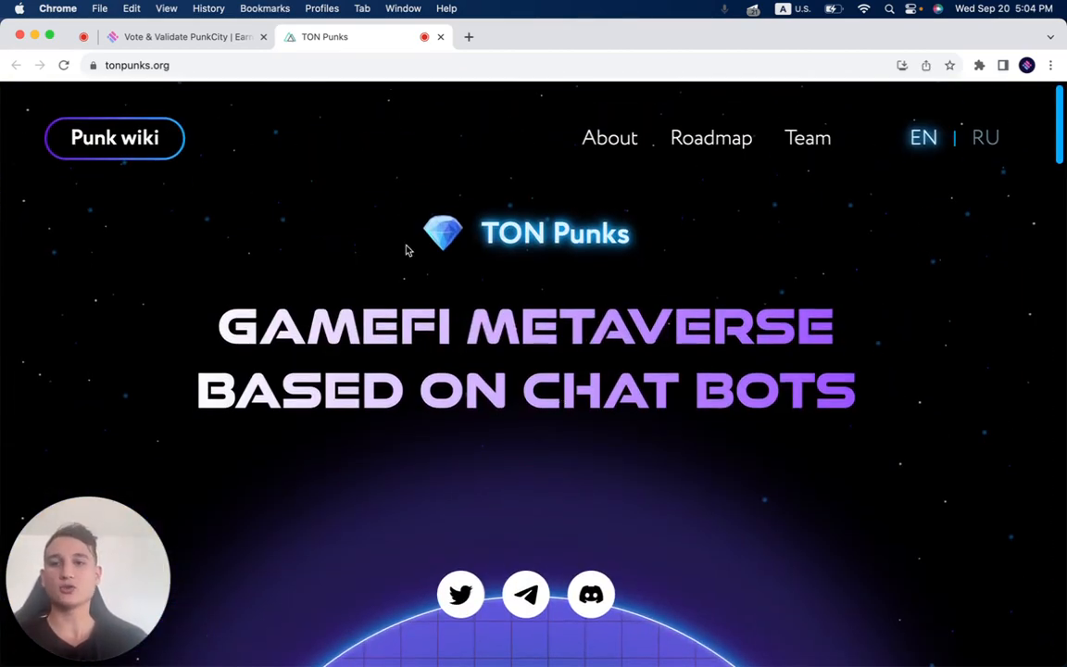